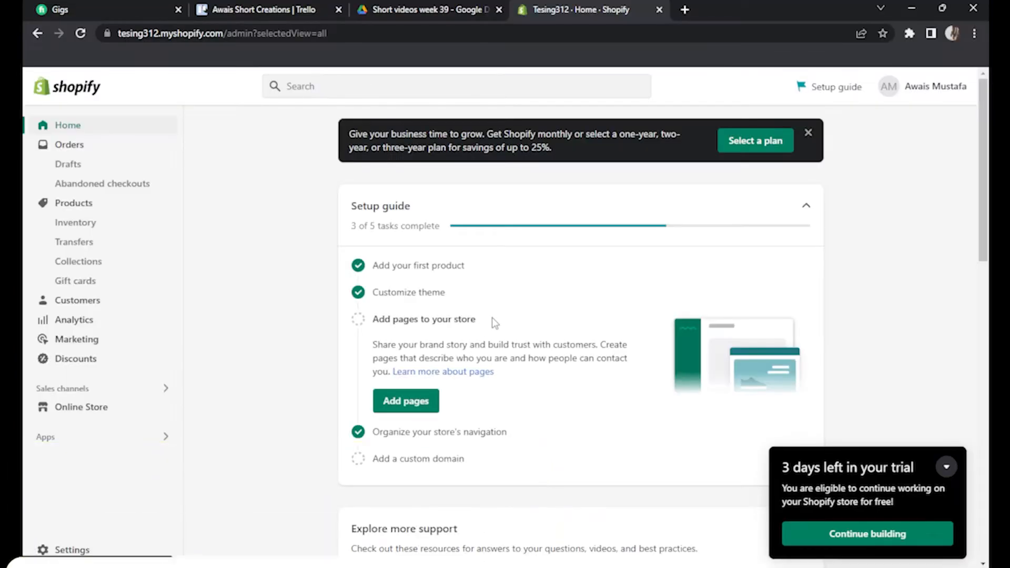
mouse_move(501, 318)
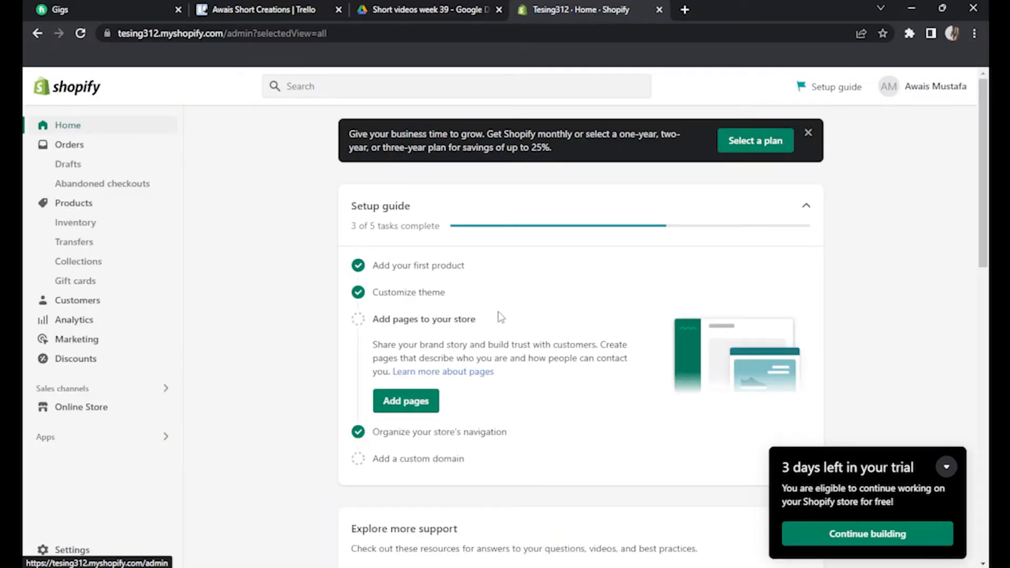
mouse_move(71, 551)
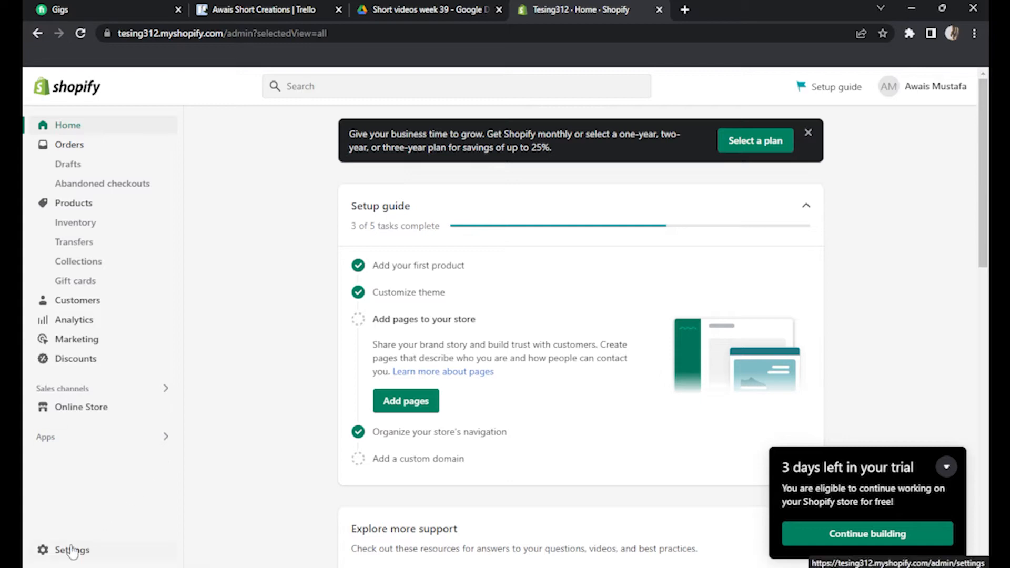
Go to Settings > Shipping and delivery to view the general shipping rates
left_click(71, 551)
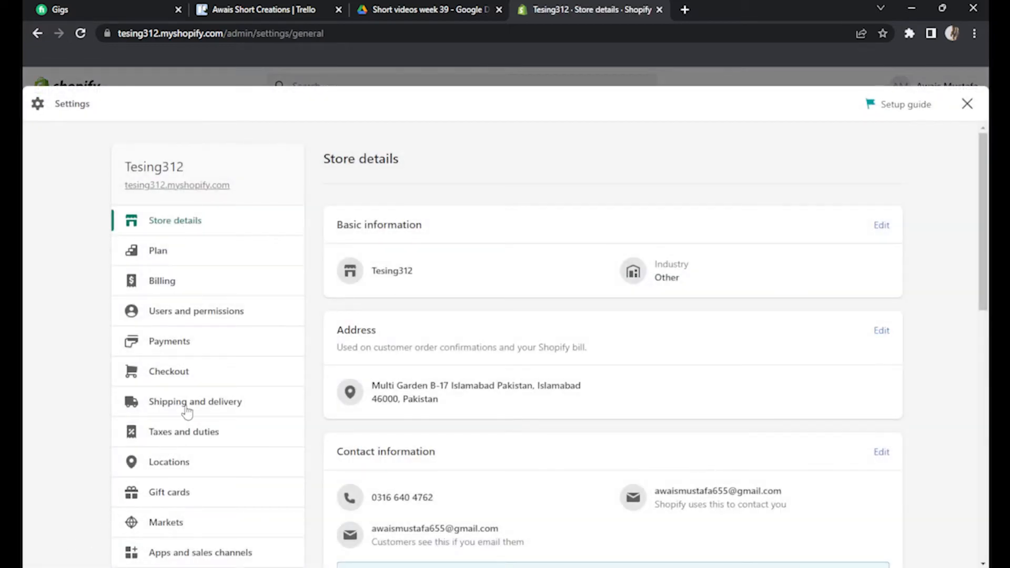
mouse_move(222, 401)
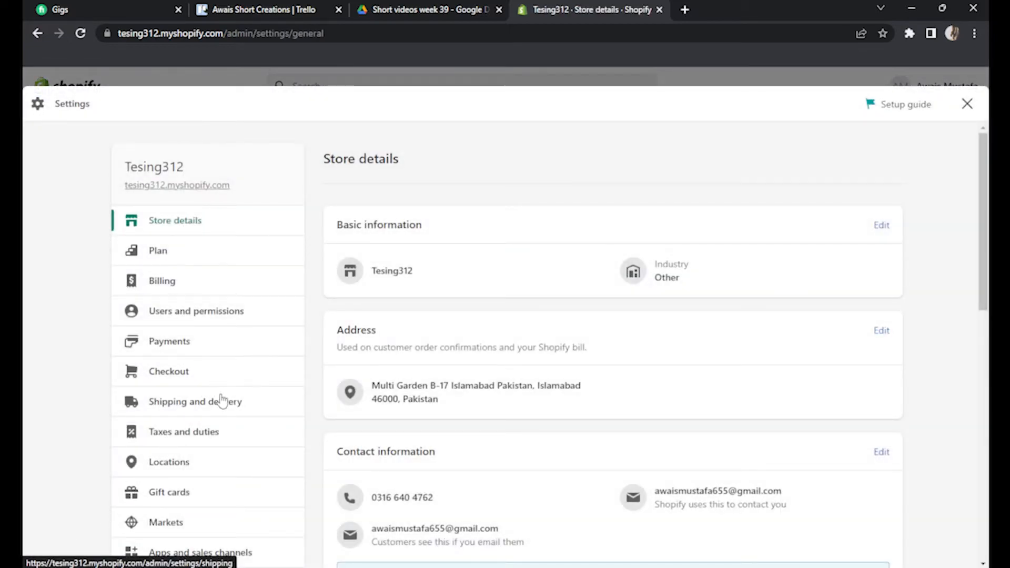
left_click(196, 402)
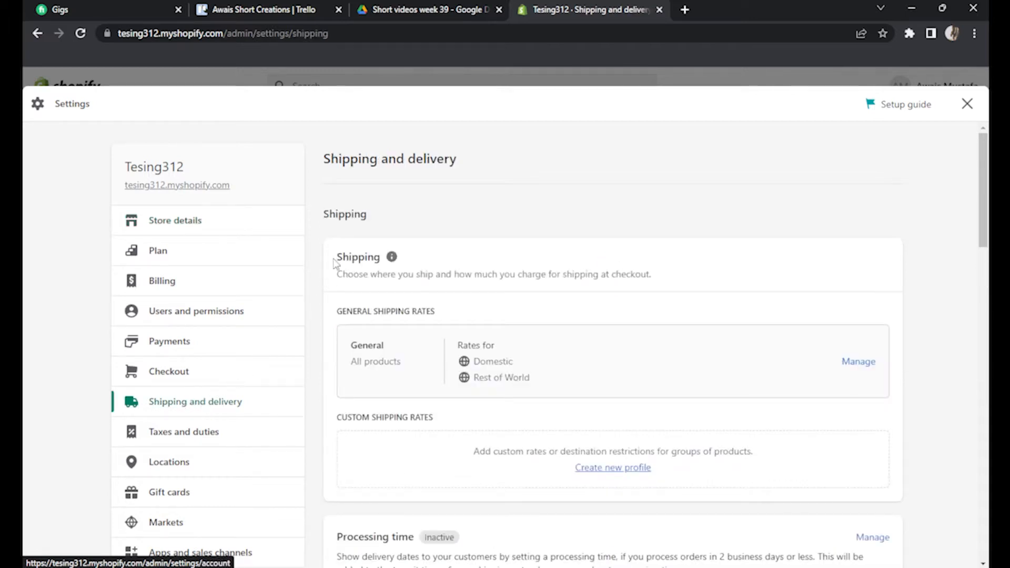
double_click(358, 256)
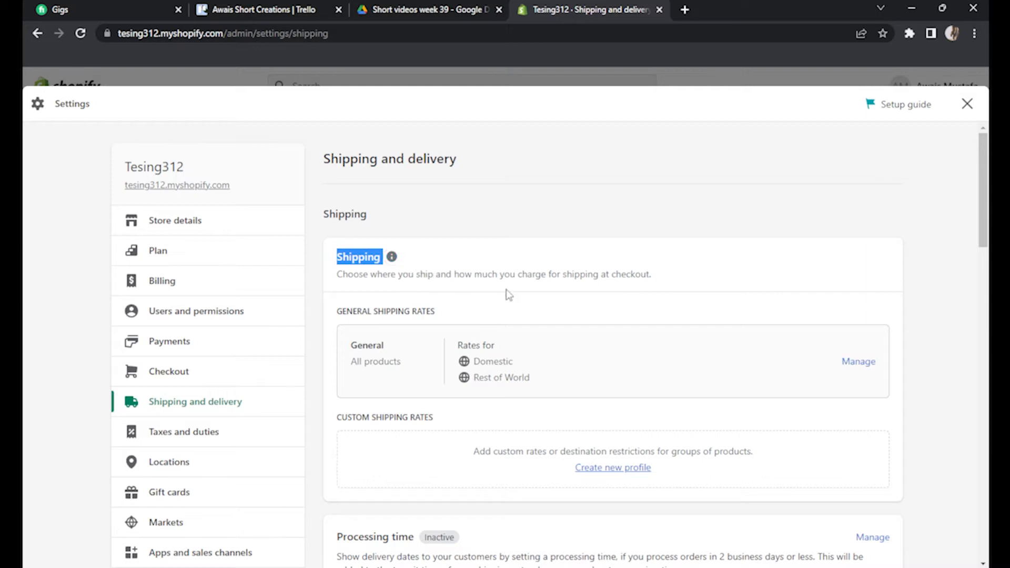
Manage the General shipping profile and scroll down to its Shipping to zones
left_click(859, 362)
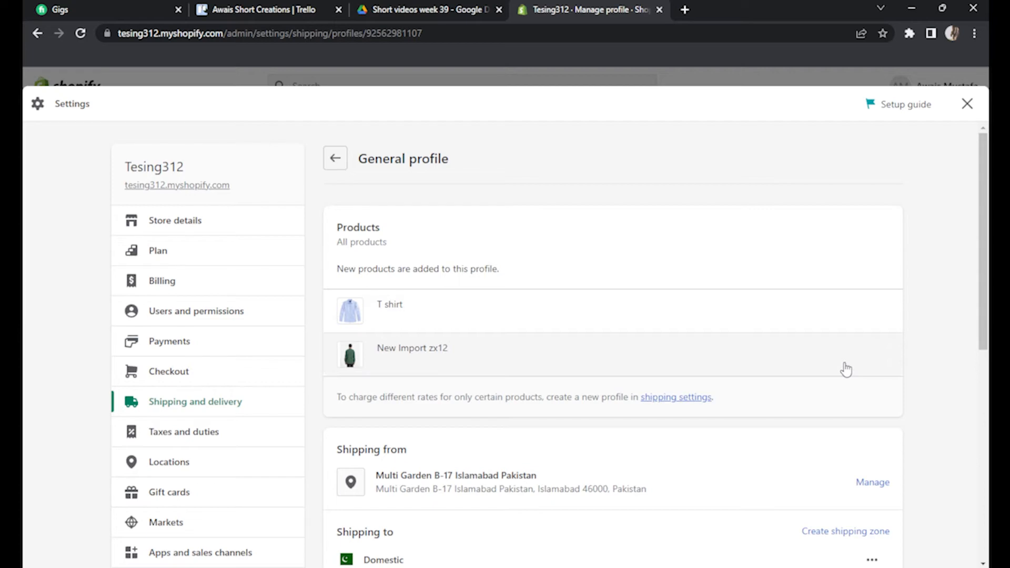
scroll("down", 3)
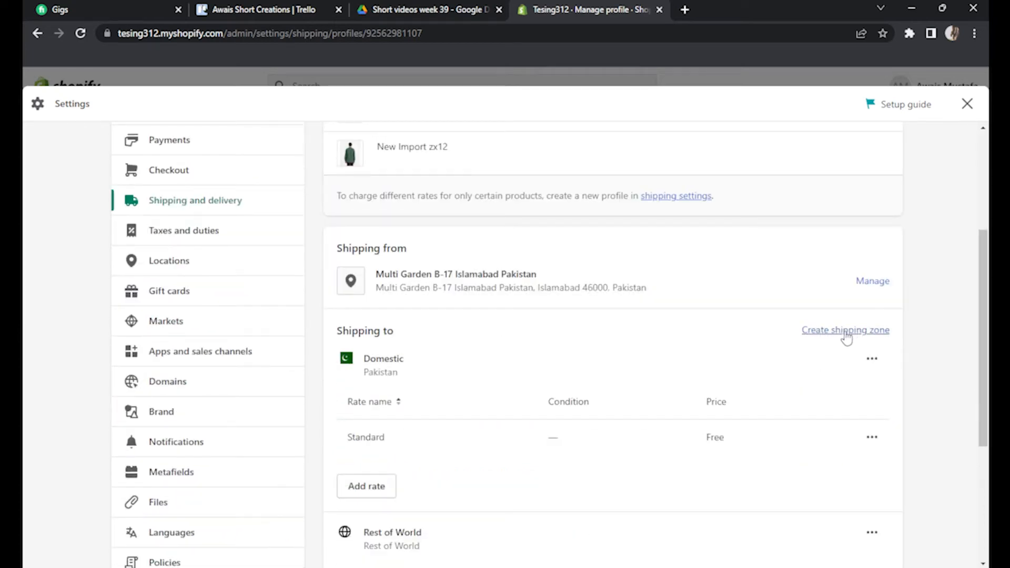
Create a new shipping zone named 'Ship to USA'
left_click(846, 330)
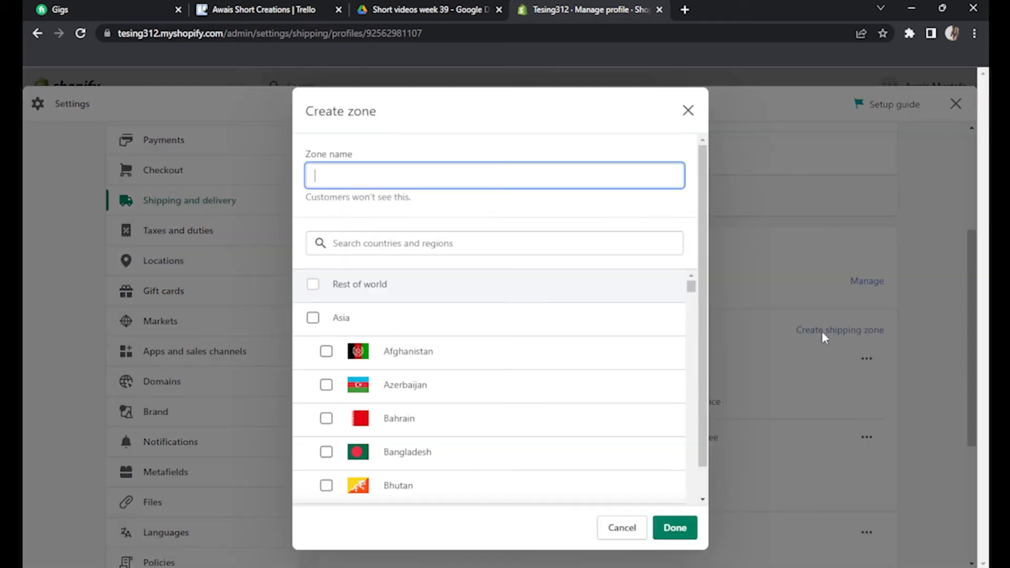
mouse_move(433, 204)
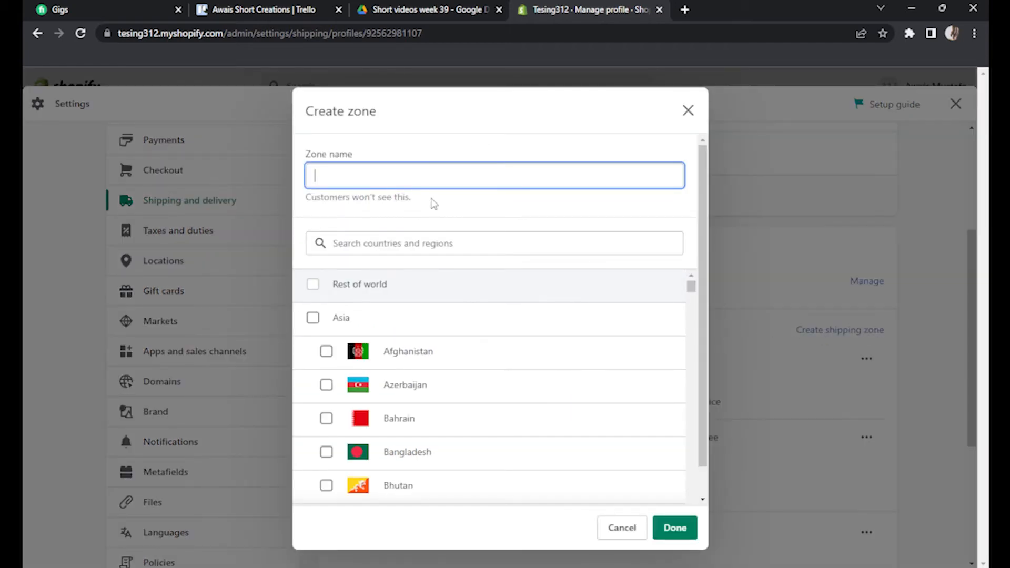
type("Ship t")
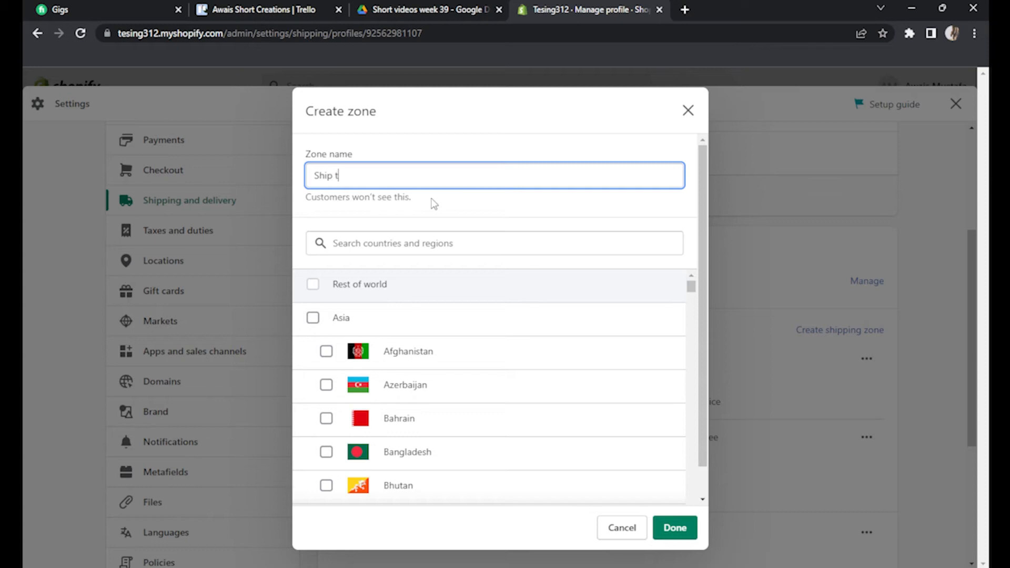
type("o US")
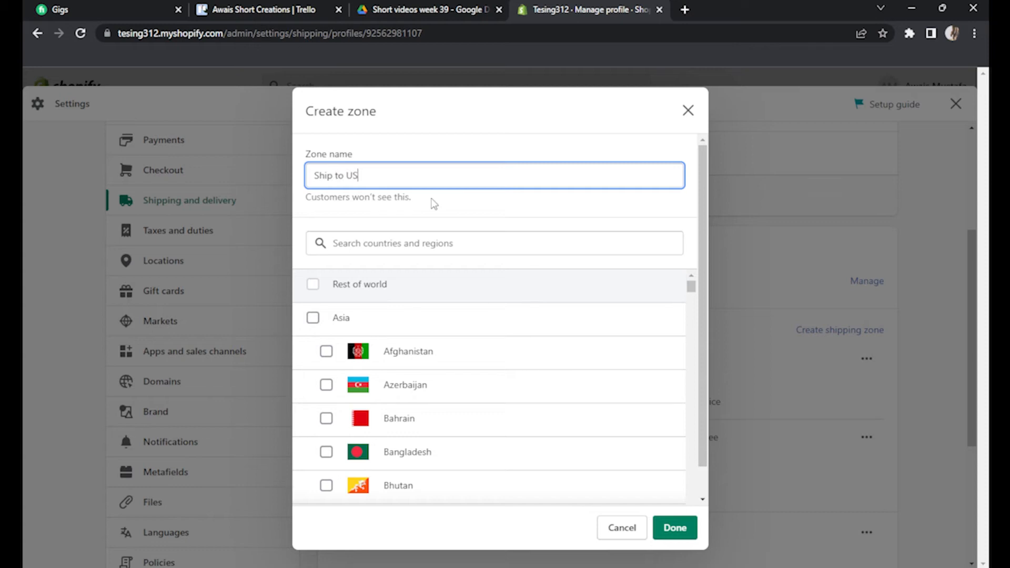
type("A")
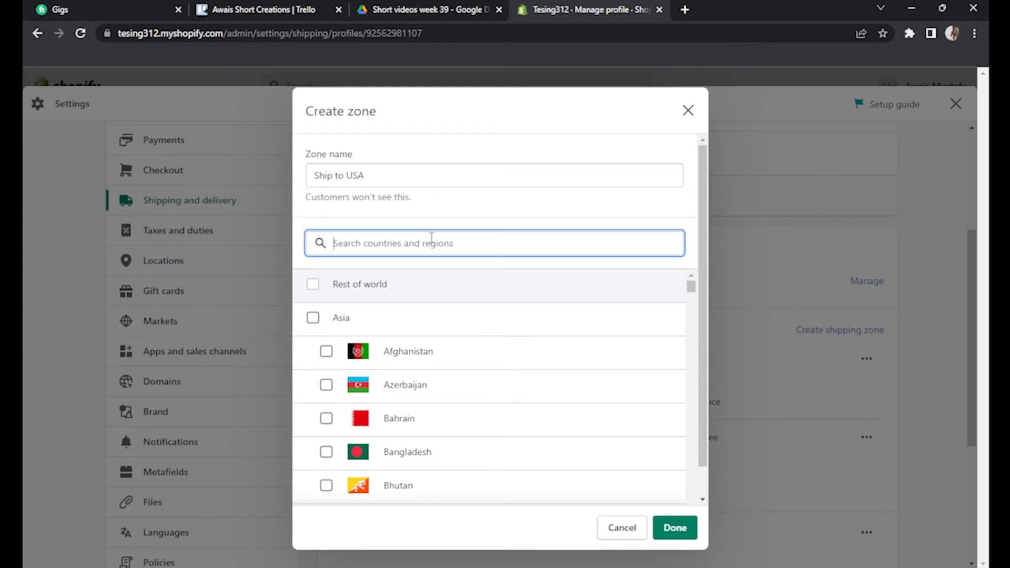
Search for and select the United States with all its states, then finish the zone
type("am")
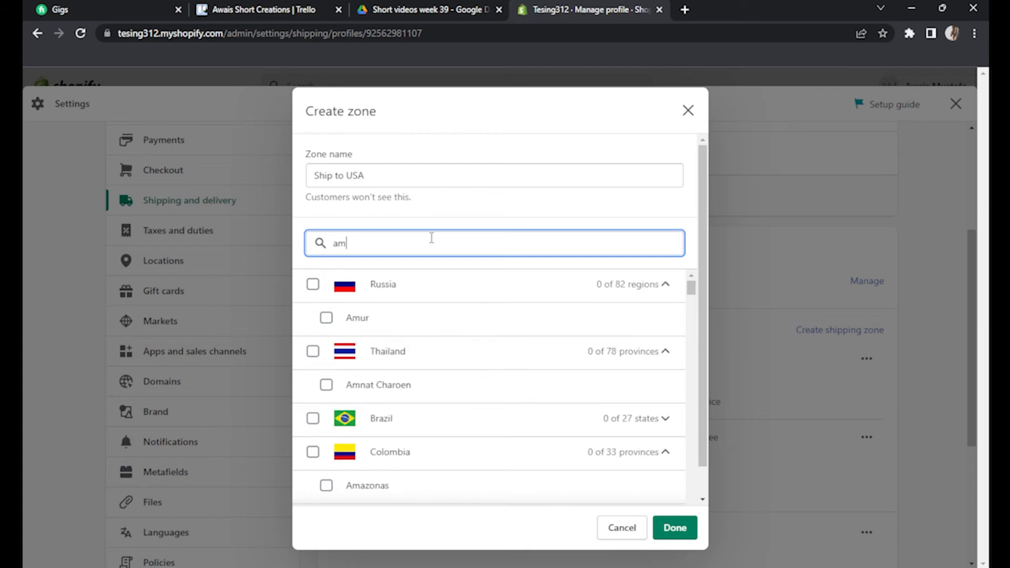
type("u")
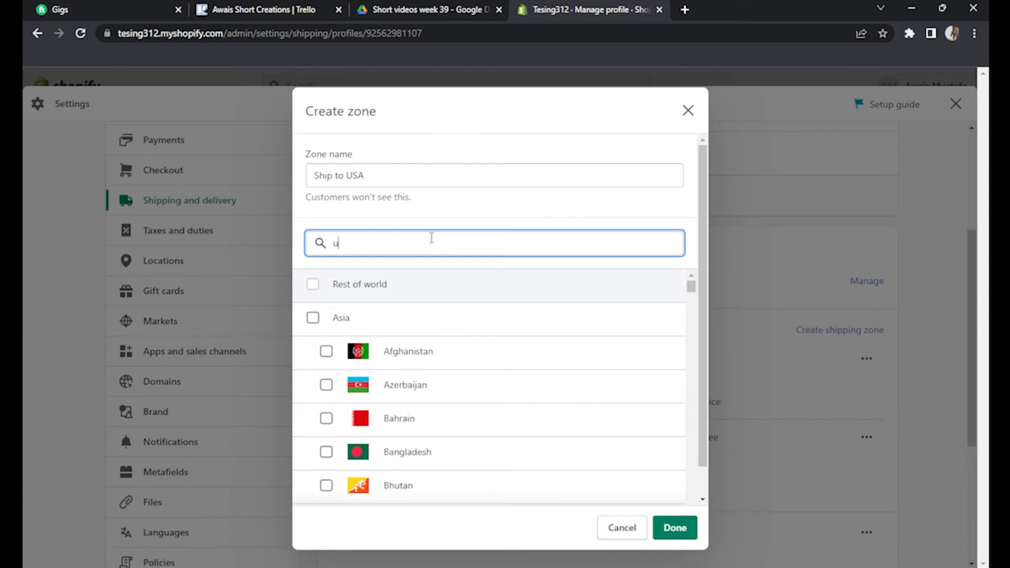
type("sa")
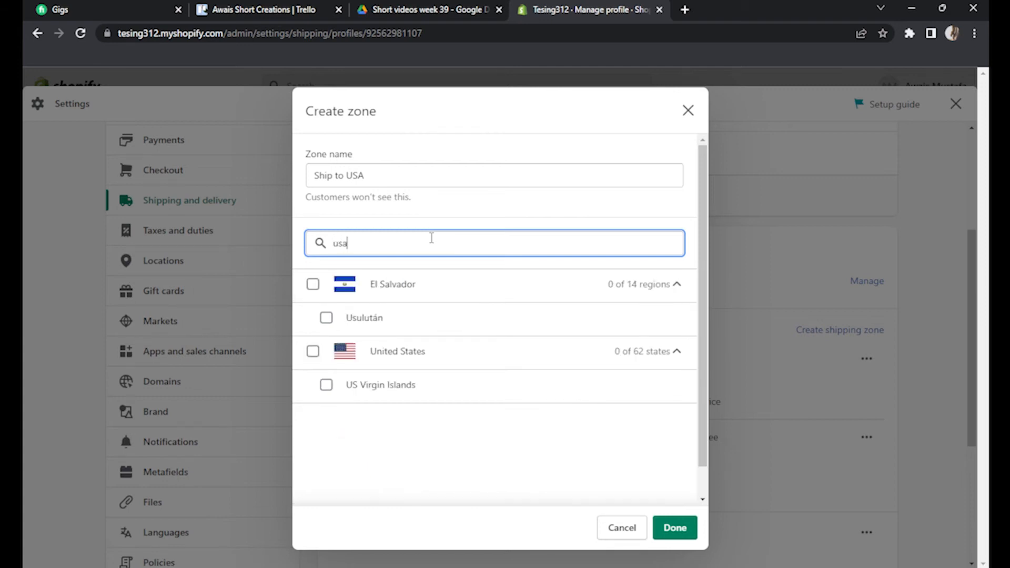
key("Backspace")
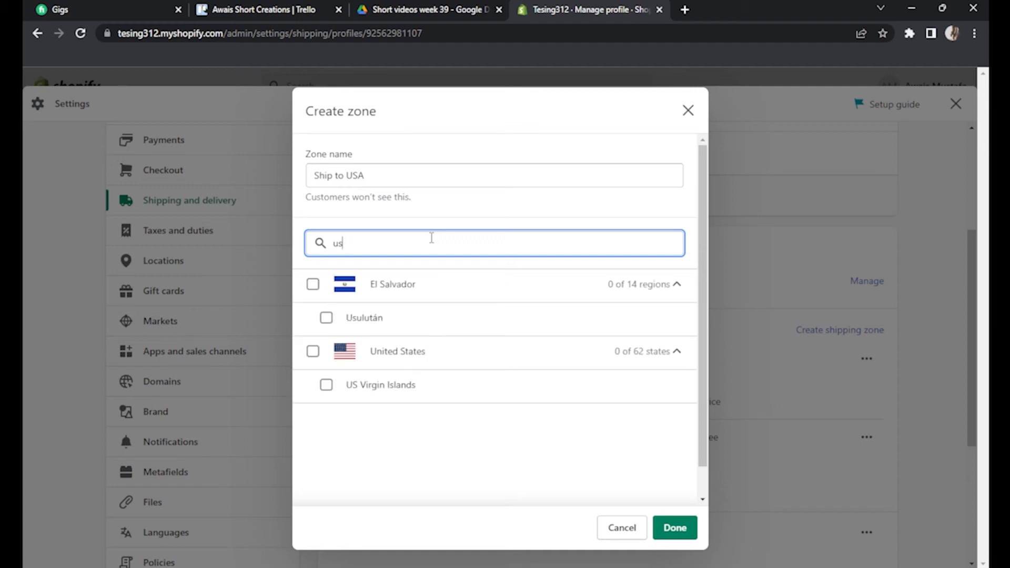
left_click(313, 351)
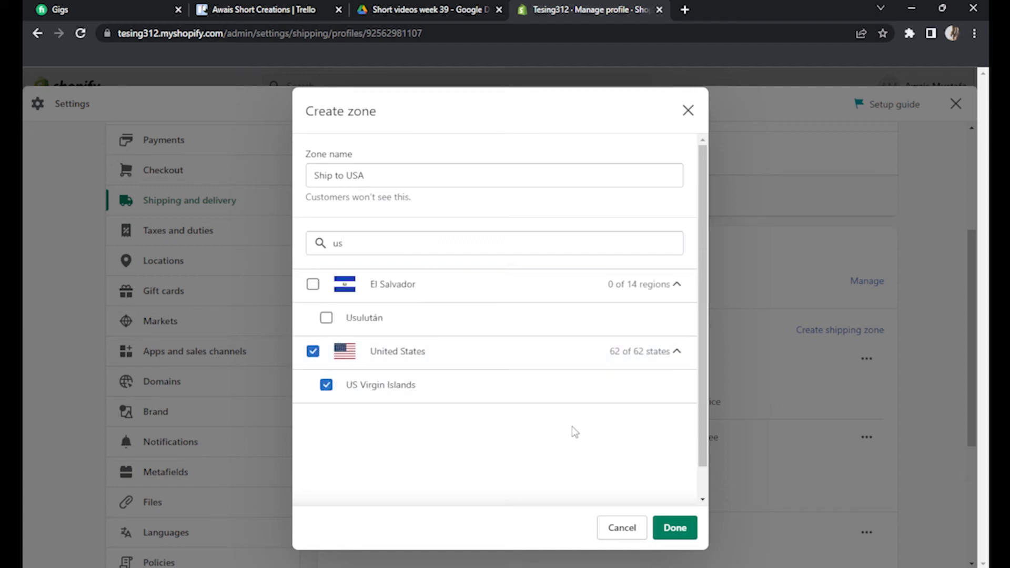
left_click(674, 527)
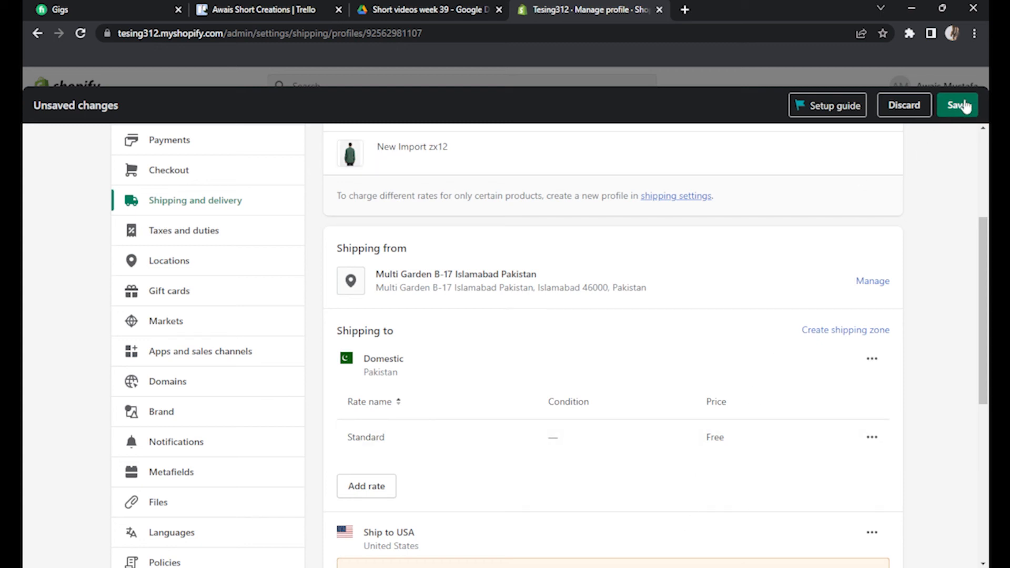
Save the General profile until 'Profile updated' confirms the Ship to USA zone
left_click(957, 105)
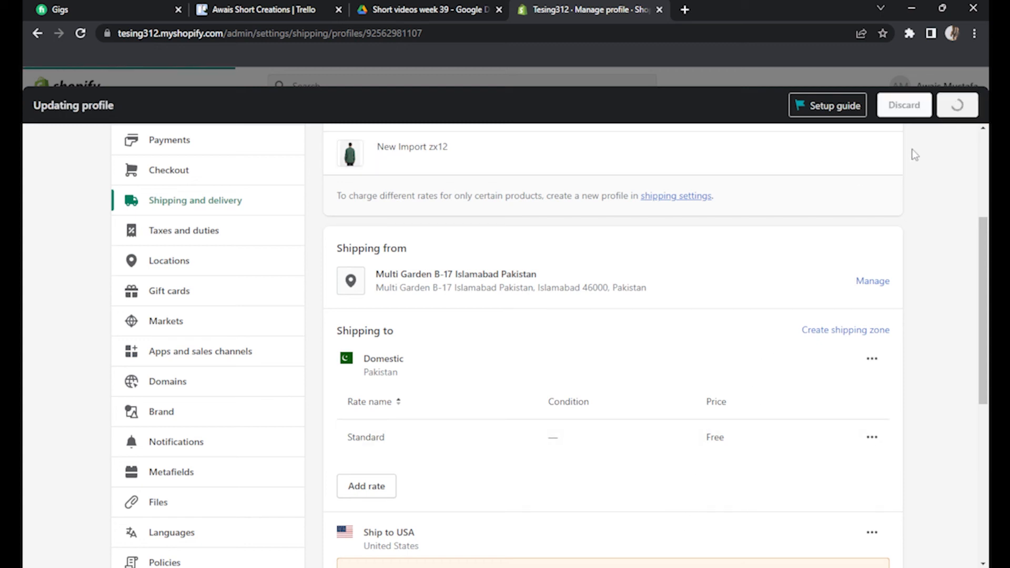
mouse_move(854, 255)
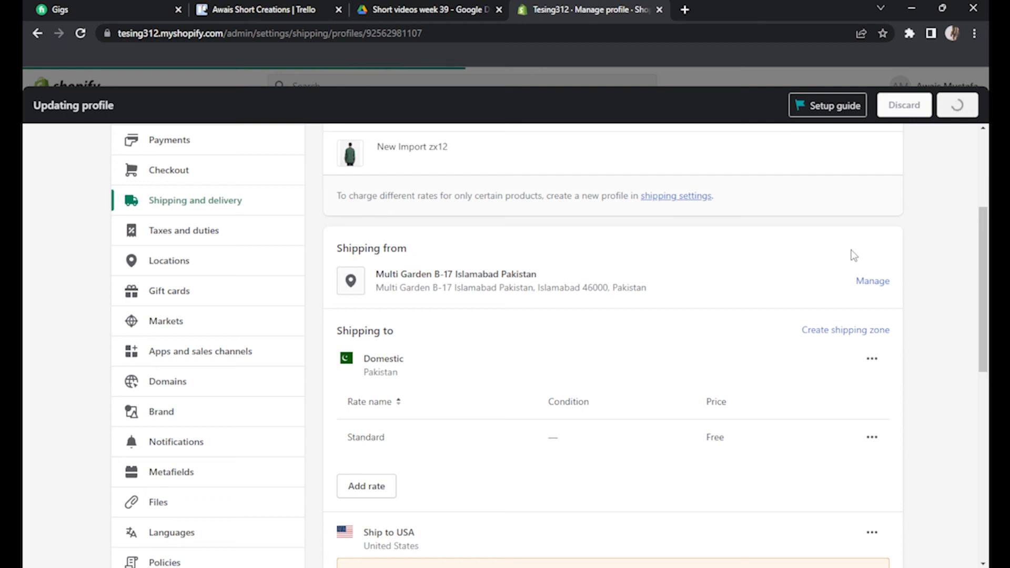
left_click(958, 105)
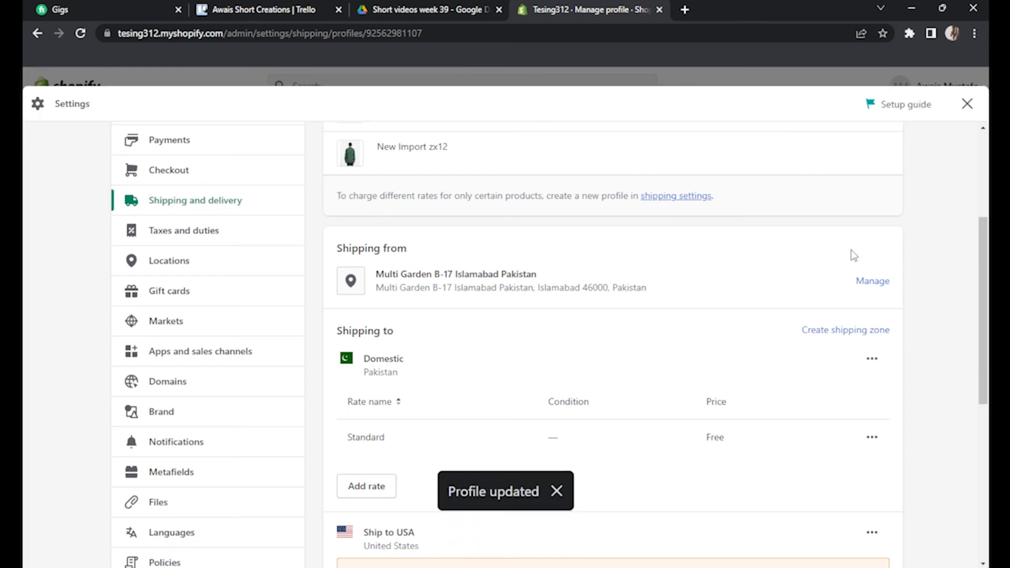